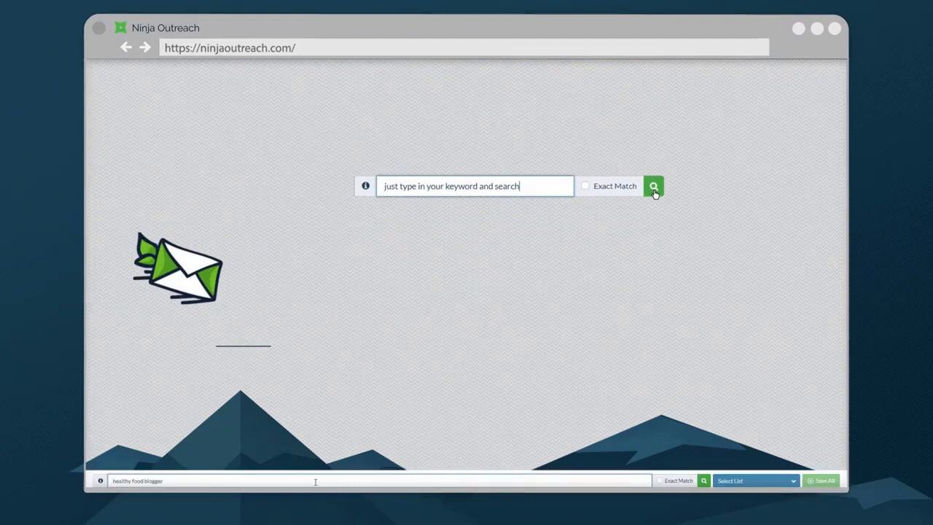
Step: Run a prospect search for 'healthy food blogger'
click(654, 185)
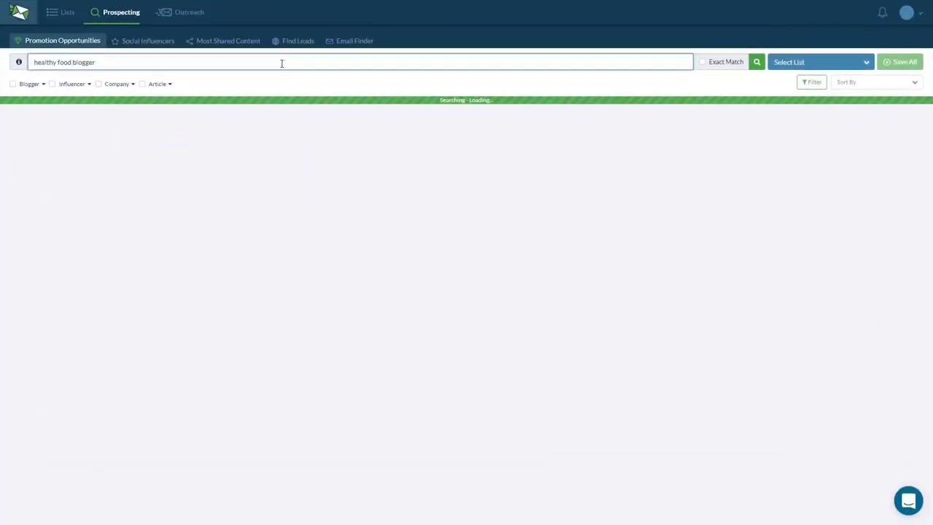
Step: Let the 1,125 healthy food blogger results load and scroll the list
click(756, 61)
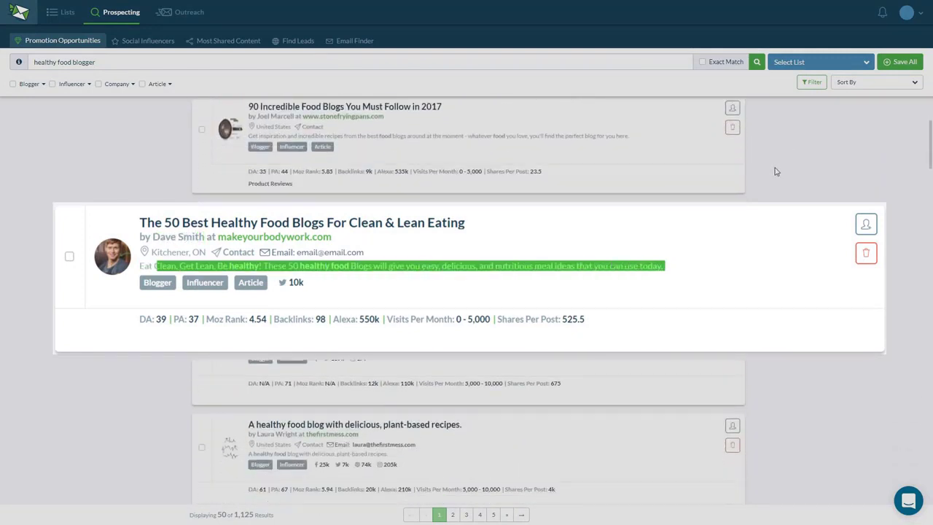
scroll(down, 3)
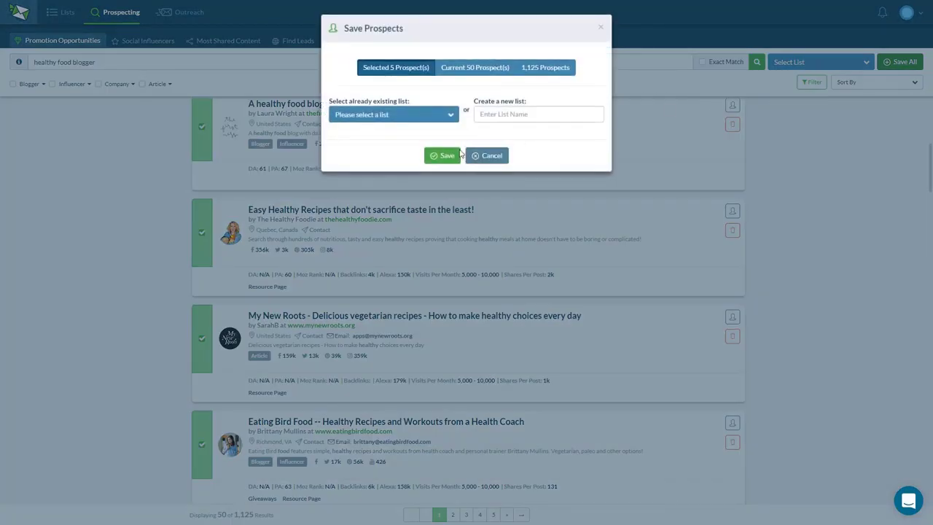
Step: Save the prospects to the Healthy list, then view The Healthy Foodie's notes, sent emails and RSS feed
click(393, 114)
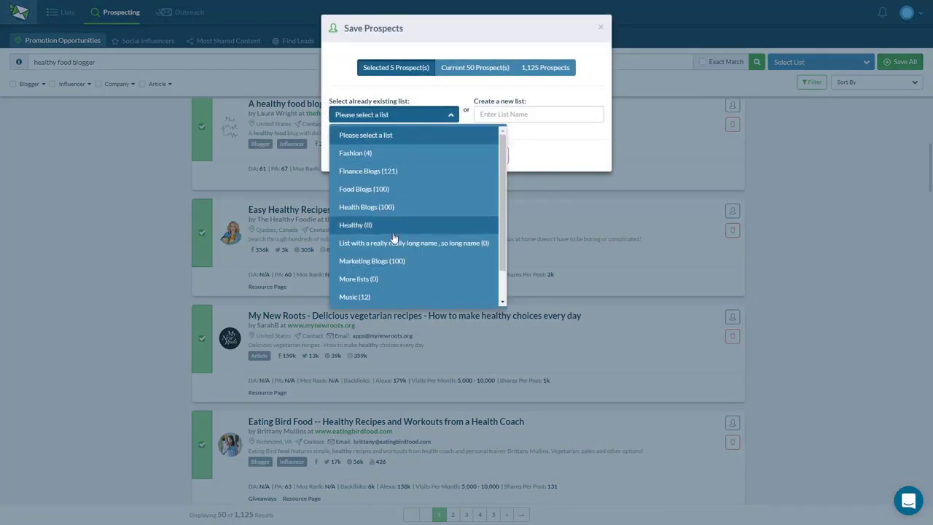
click(356, 224)
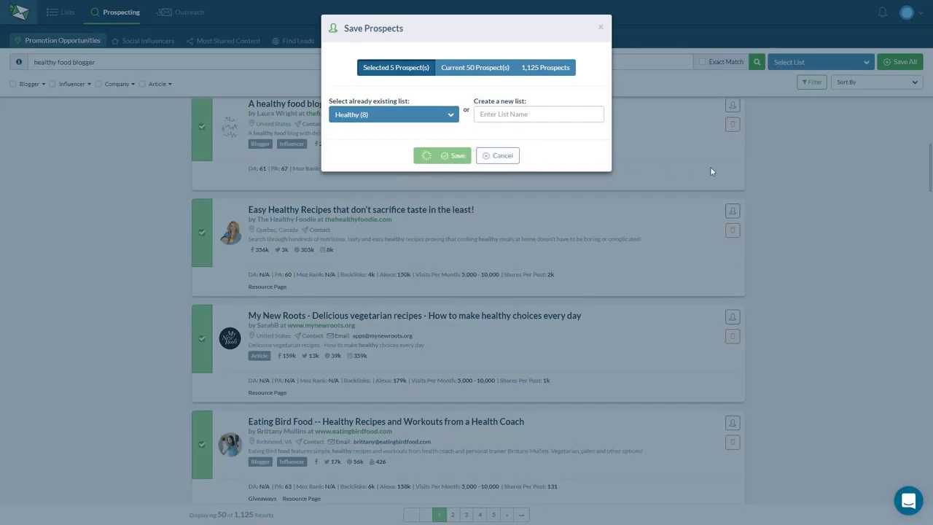
click(442, 155)
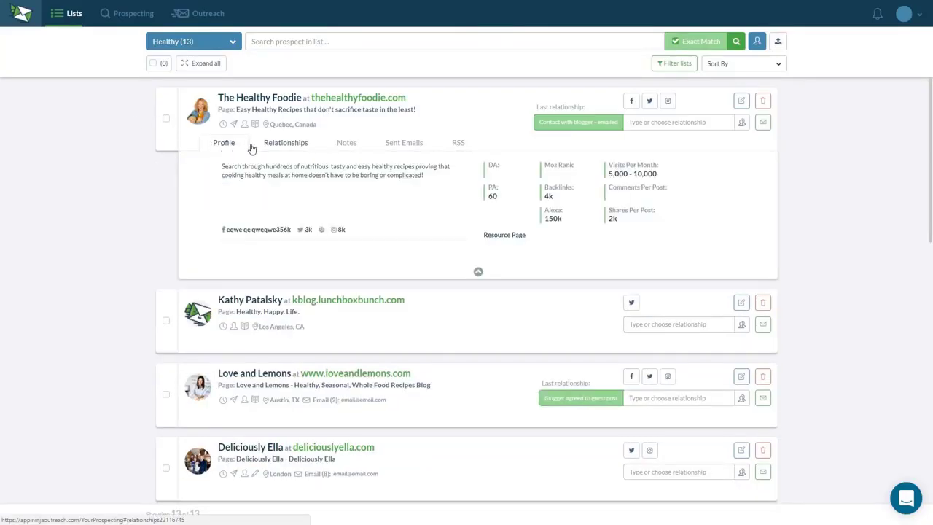
click(346, 142)
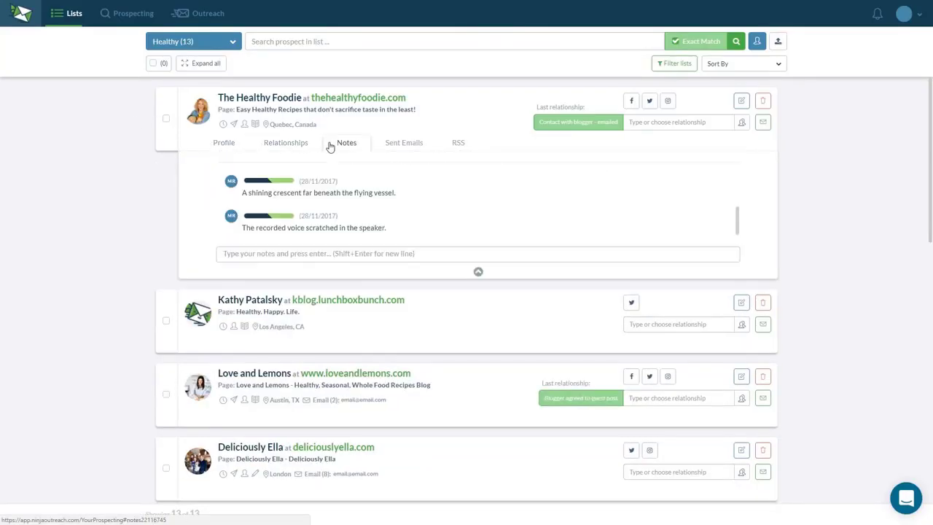
click(404, 142)
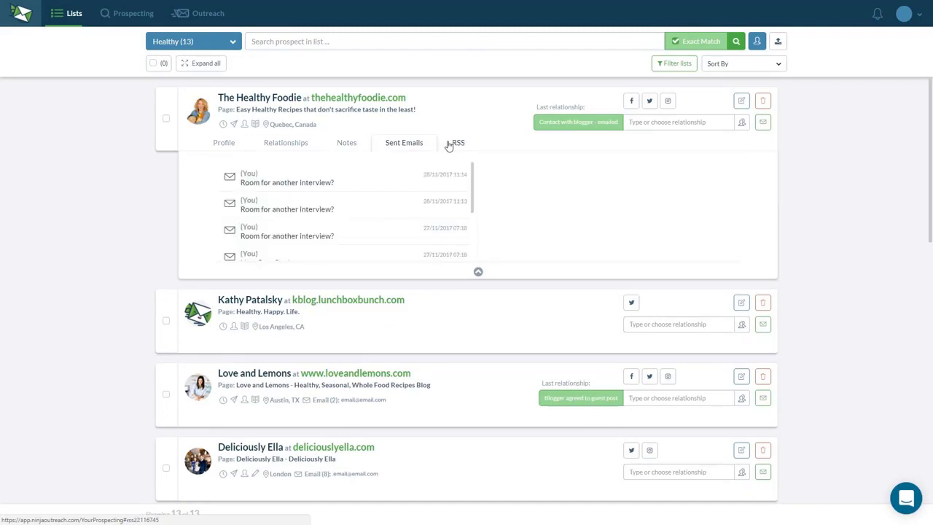
click(459, 142)
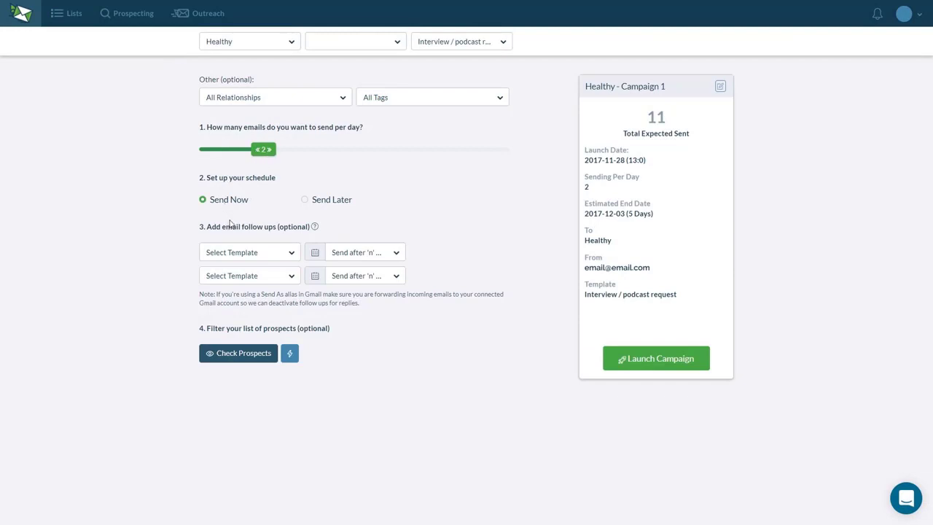
mouse_move(656, 357)
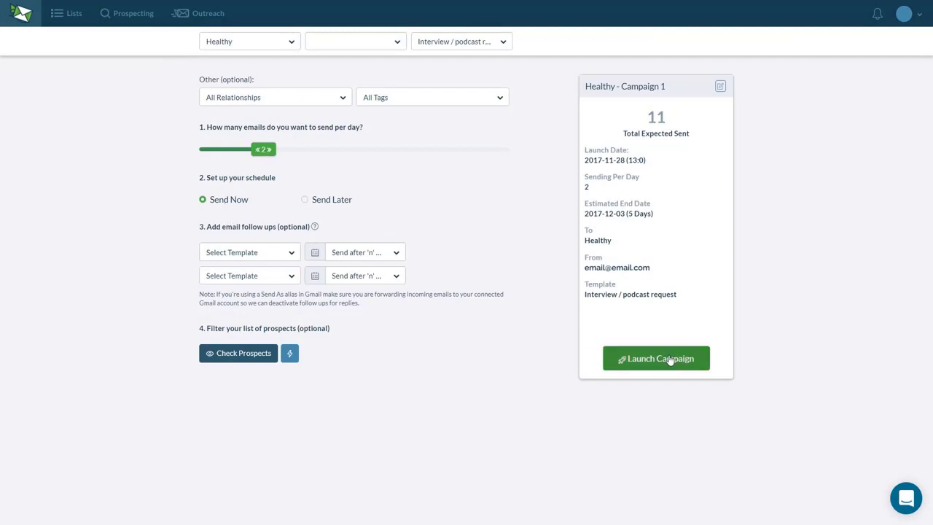